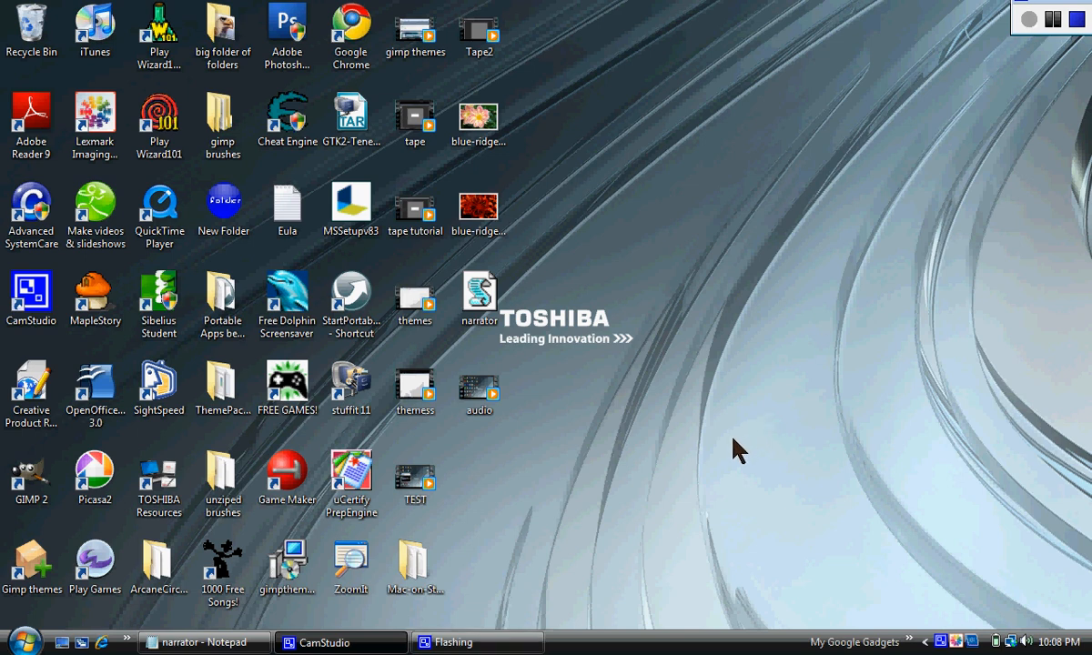
pyautogui.moveTo(204, 642)
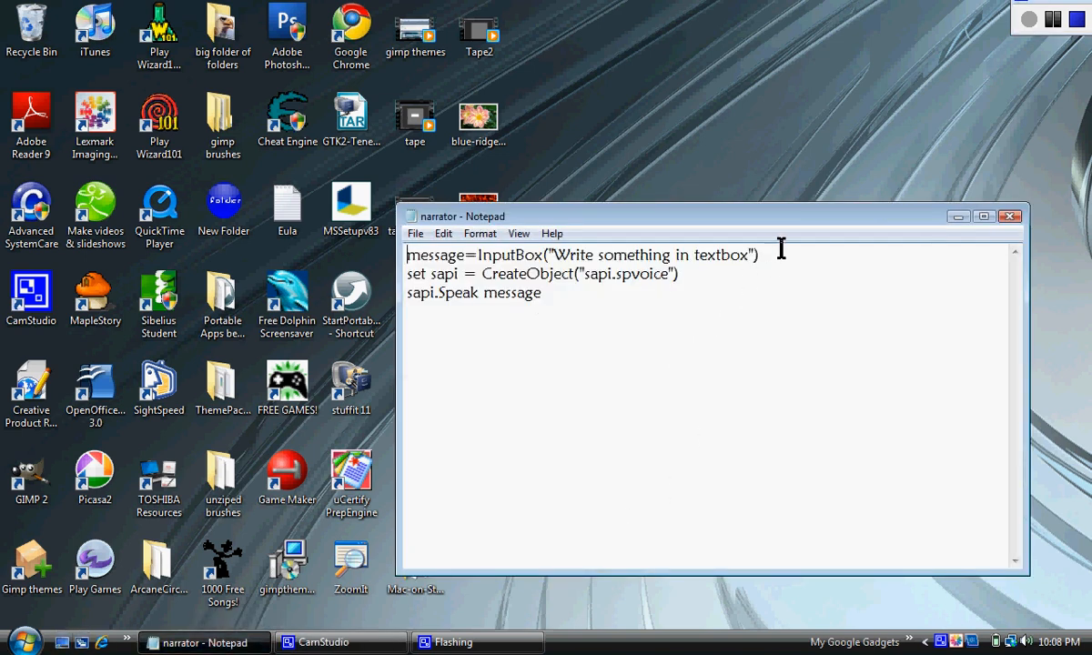
# Select the whole three-line narrator script in Notepad.
pyautogui.press('ctrl+a')
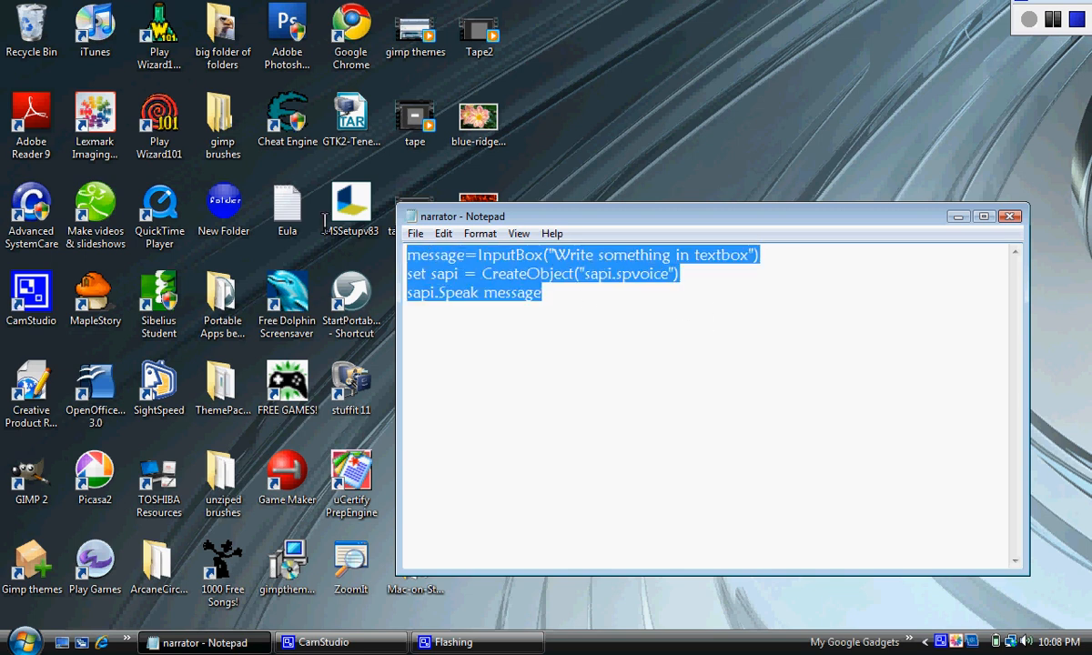
pyautogui.moveTo(544, 331)
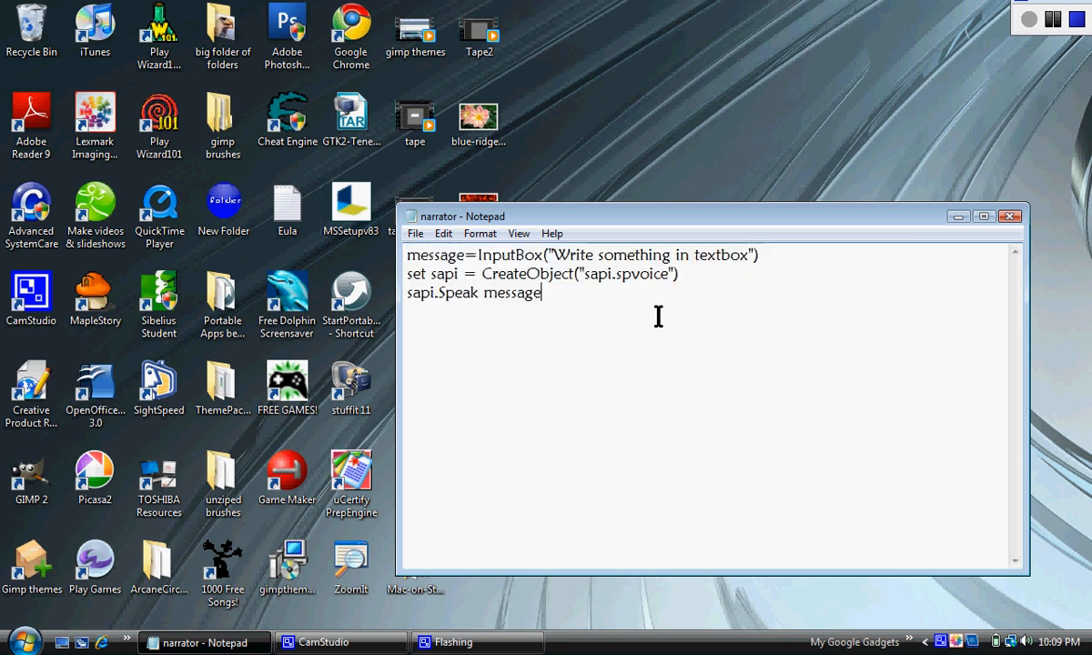
# Save the script to the desktop as narrator.vbs with type All Files, replacing the existing file.
pyautogui.click(415, 233)
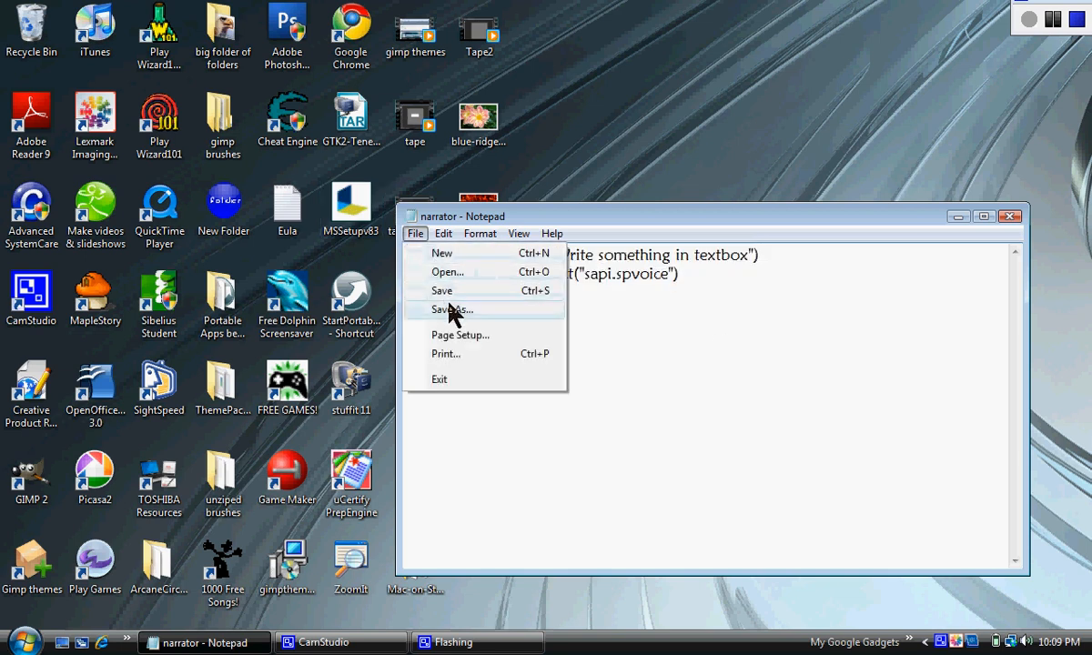
pyautogui.click(455, 309)
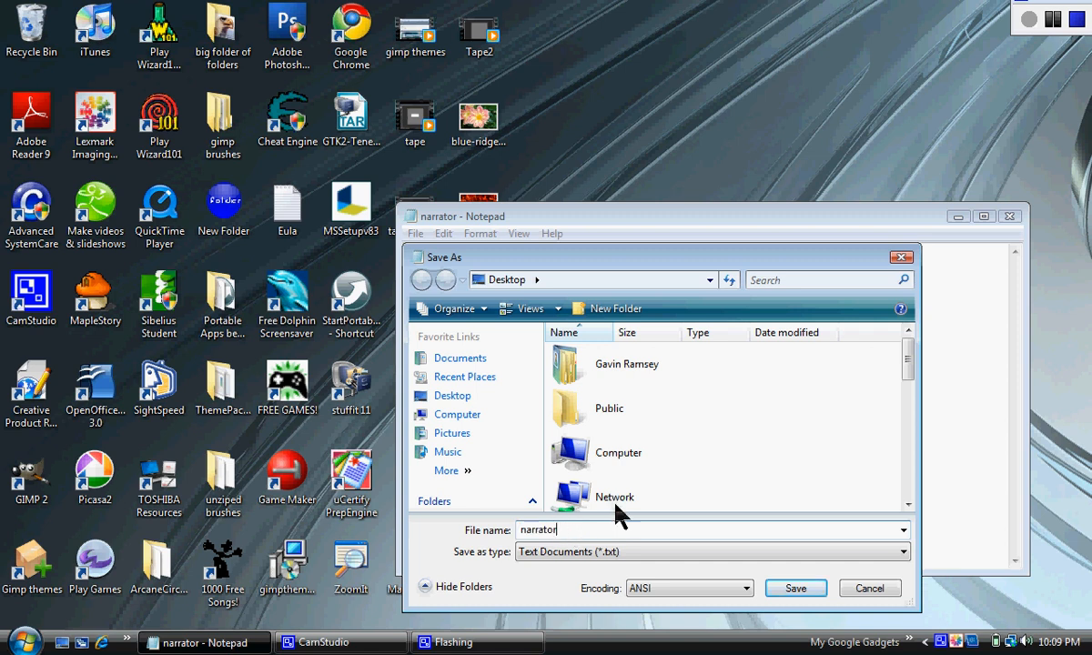
pyautogui.write('.vbs')
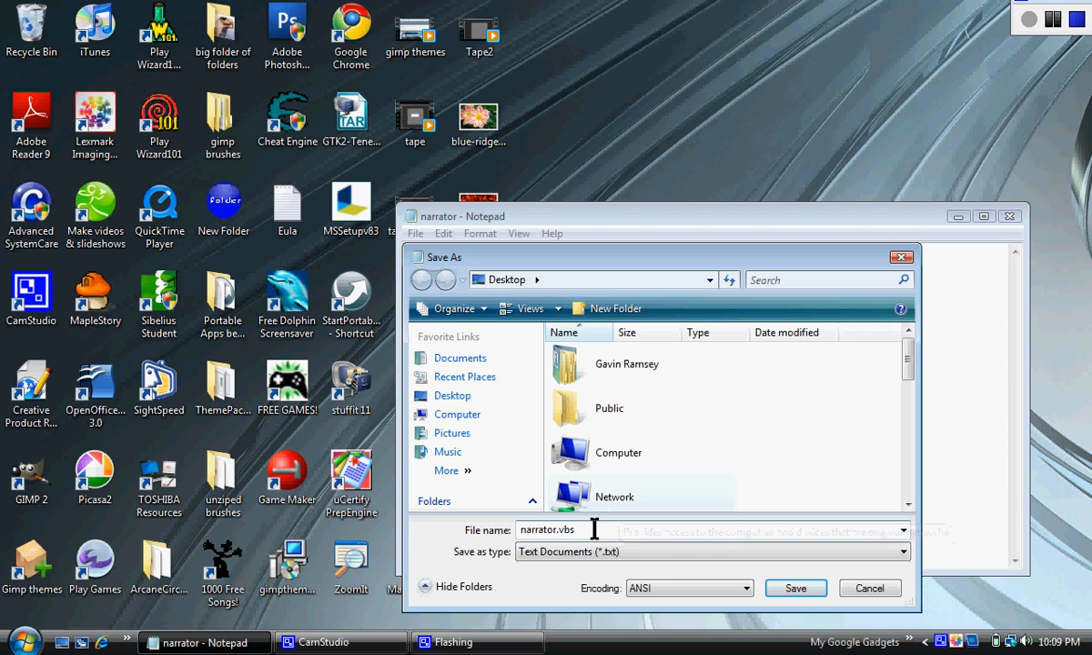
pyautogui.click(714, 551)
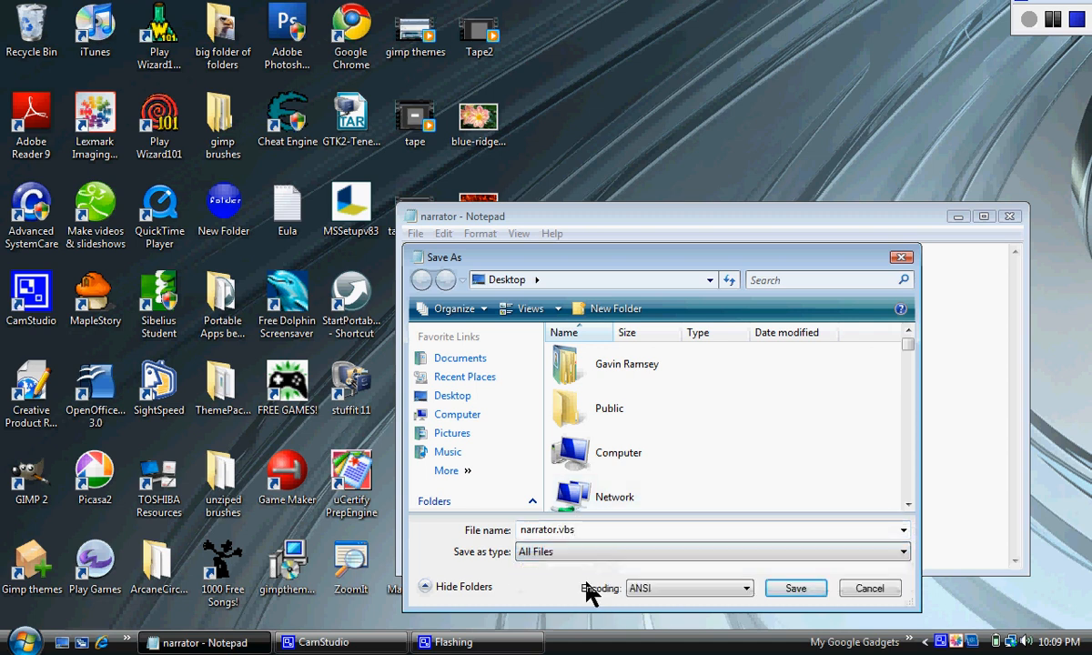
pyautogui.click(794, 588)
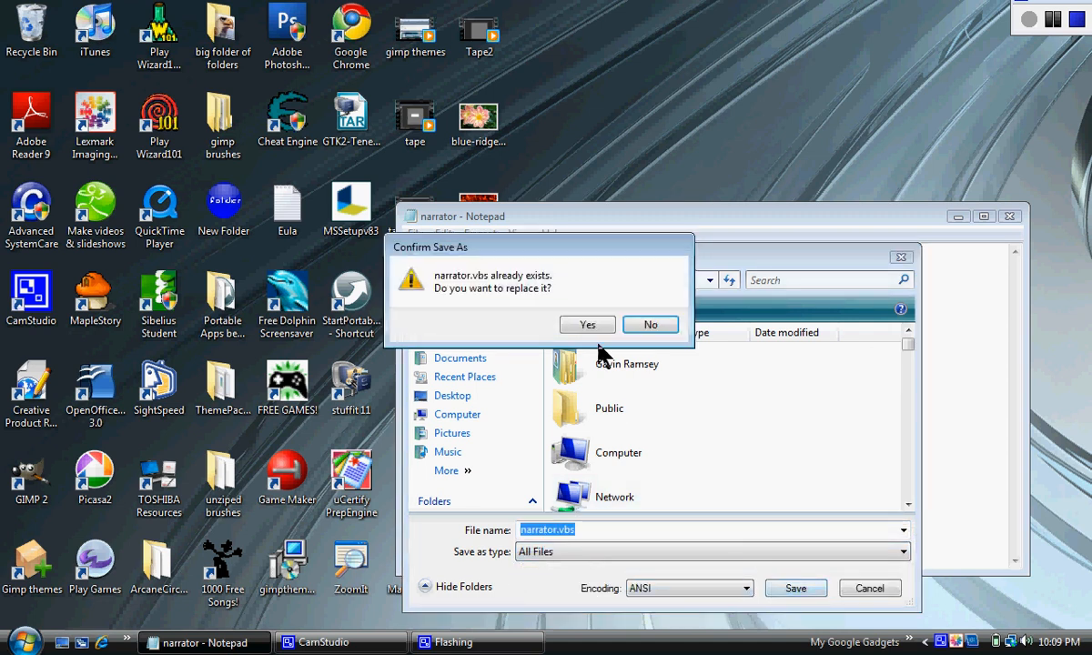
pyautogui.click(586, 324)
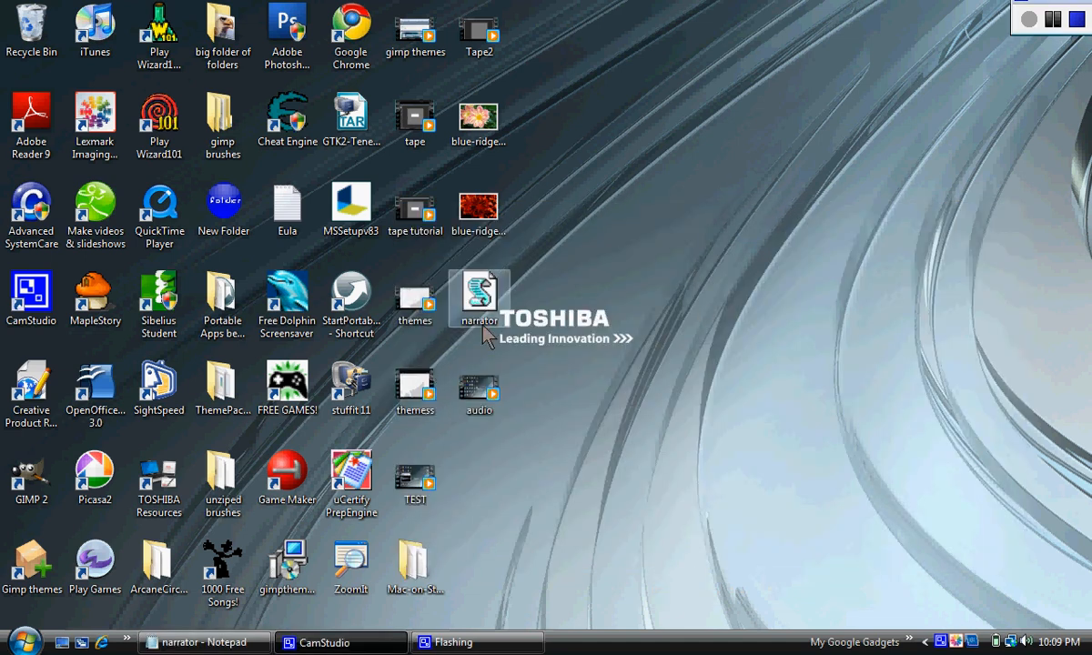
pyautogui.moveTo(499, 317)
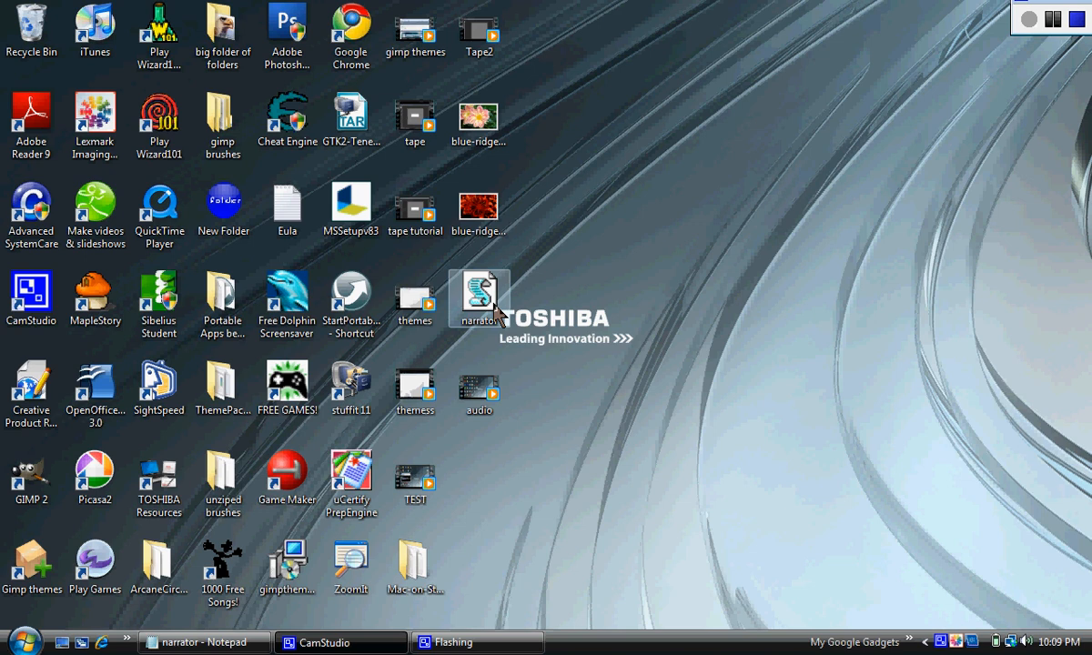
# Move narrator.vbs below the TOSHIBA logo, run it and submit 'be showing you a video about how to do this'.
pyautogui.moveTo(481, 295); pyautogui.dragTo(670, 386)
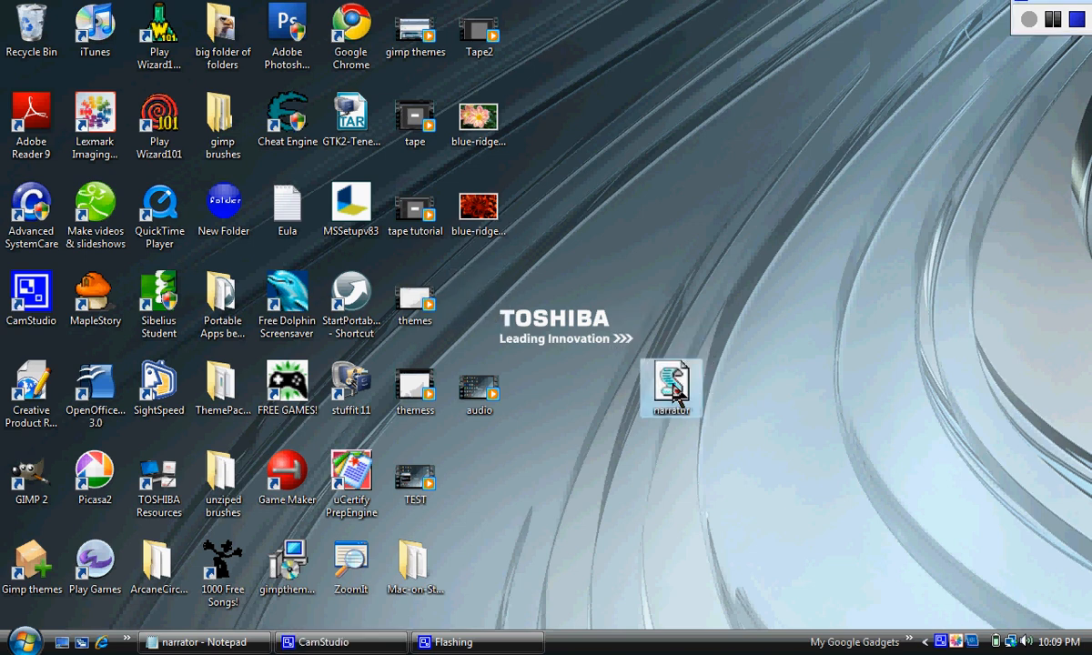
pyautogui.doubleClick(669, 386)
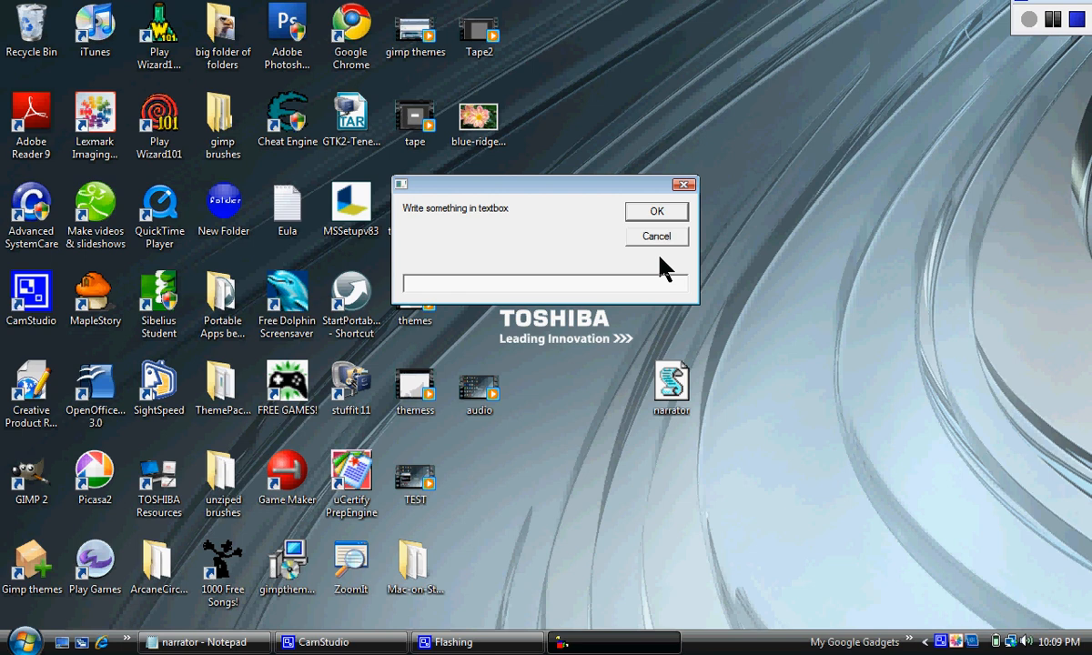
pyautogui.write('be showing you a video about how to do this')
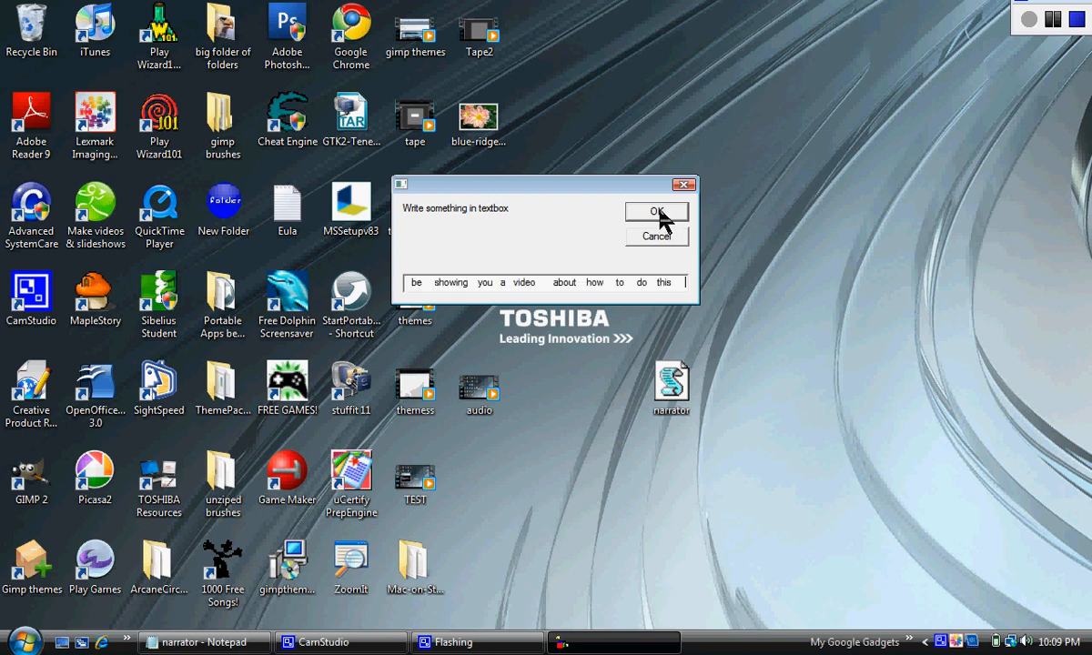
pyautogui.click(655, 211)
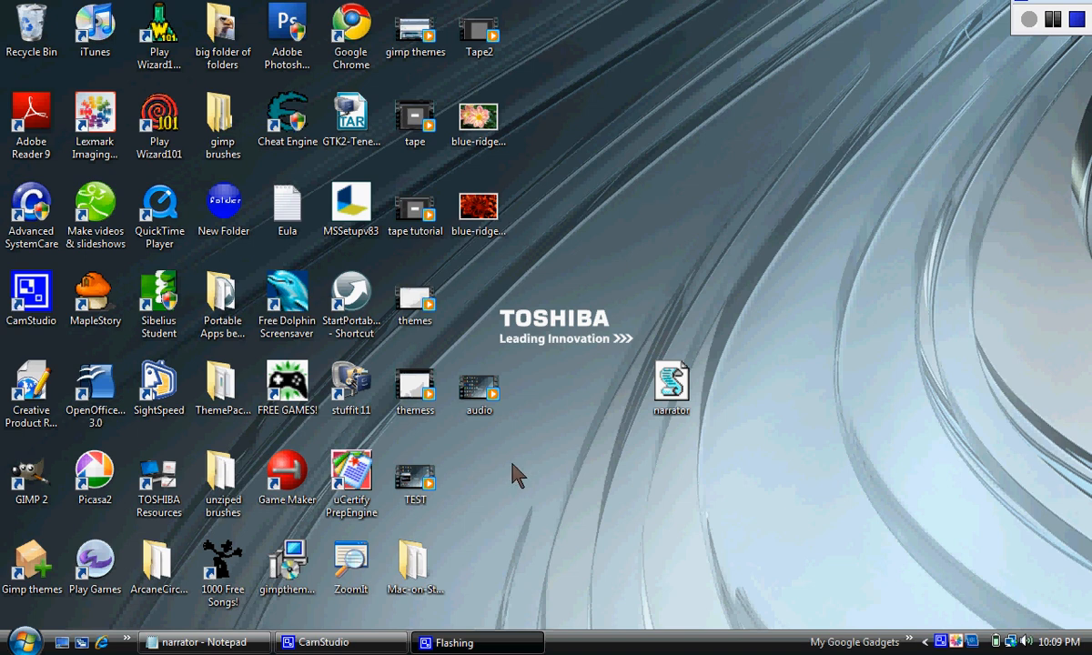
# Return to Notepad and save the script again as the existing narrator.vbs on the desktop.
pyautogui.click(193, 643)
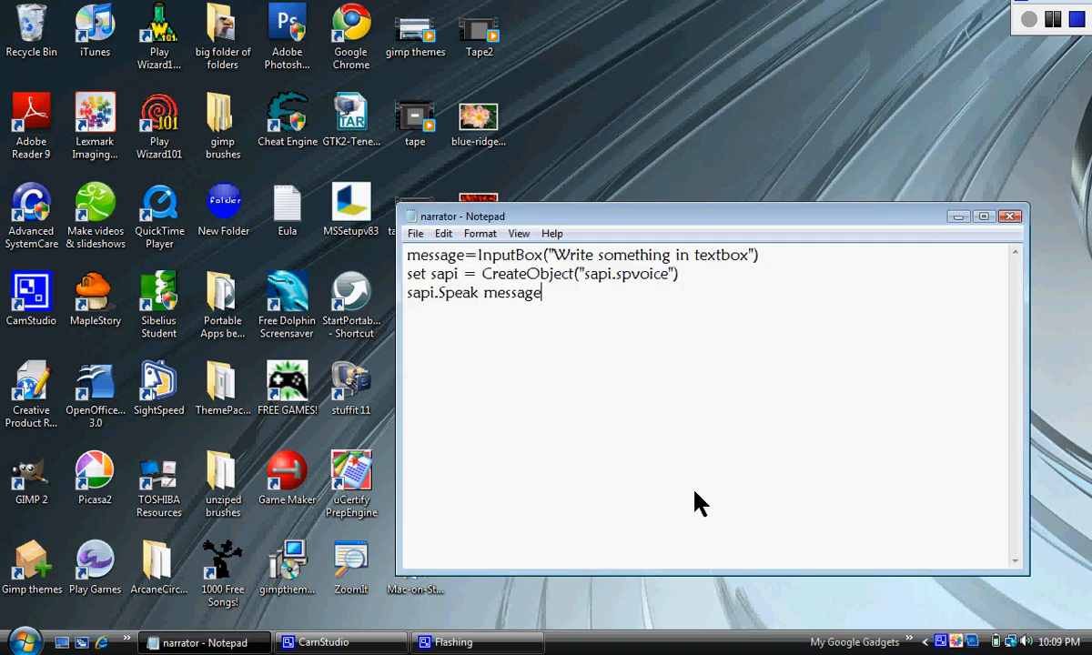
pyautogui.moveTo(506, 347)
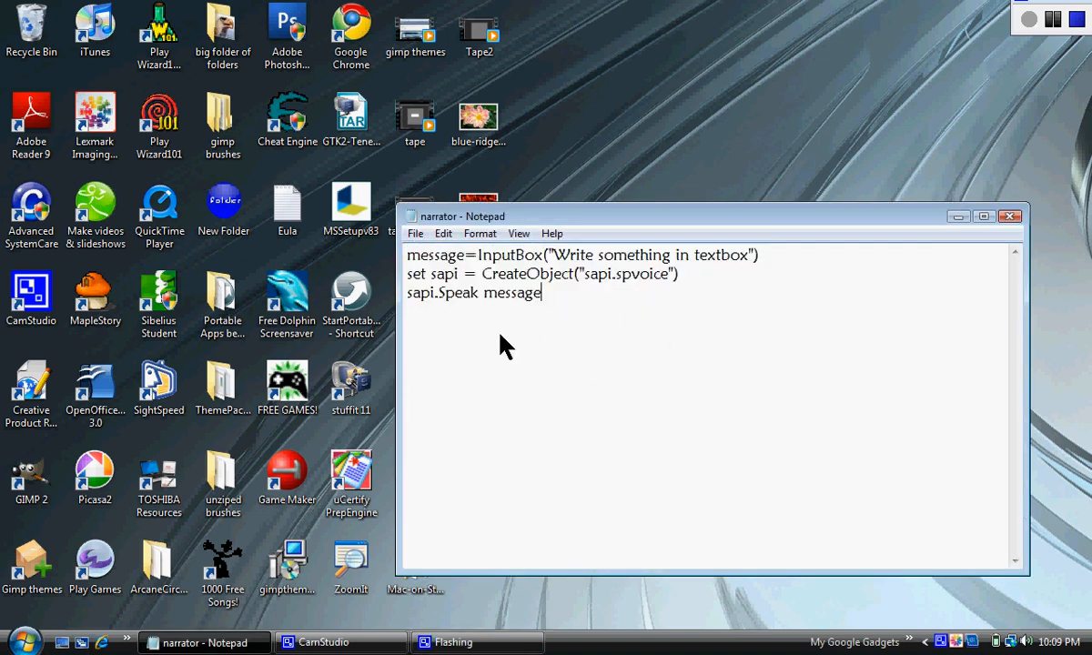
pyautogui.click(415, 233)
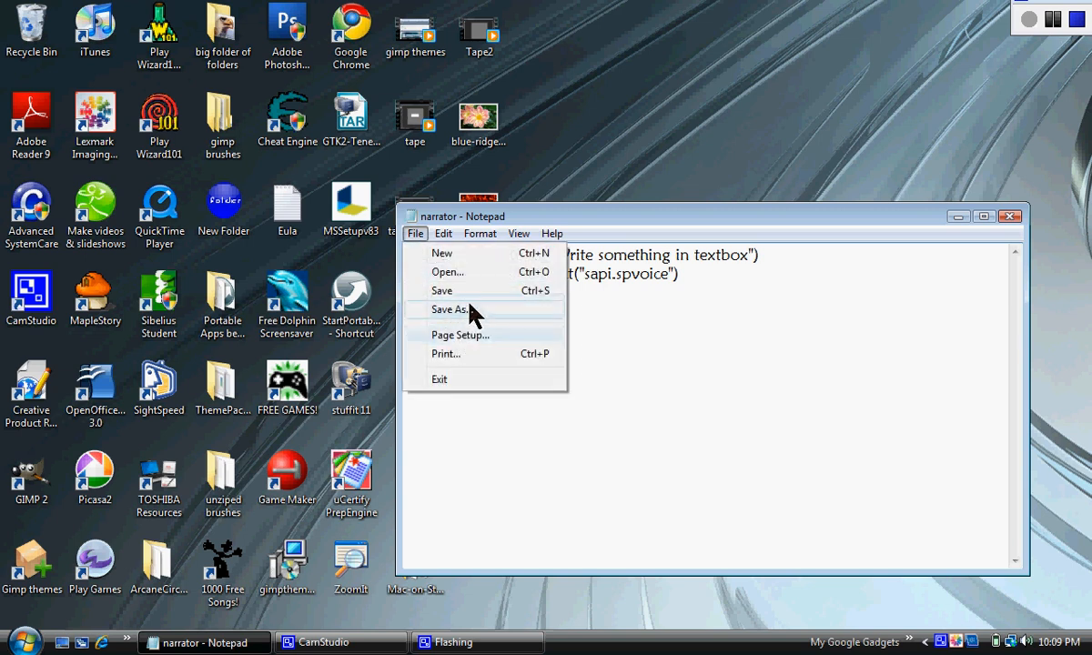
pyautogui.click(451, 309)
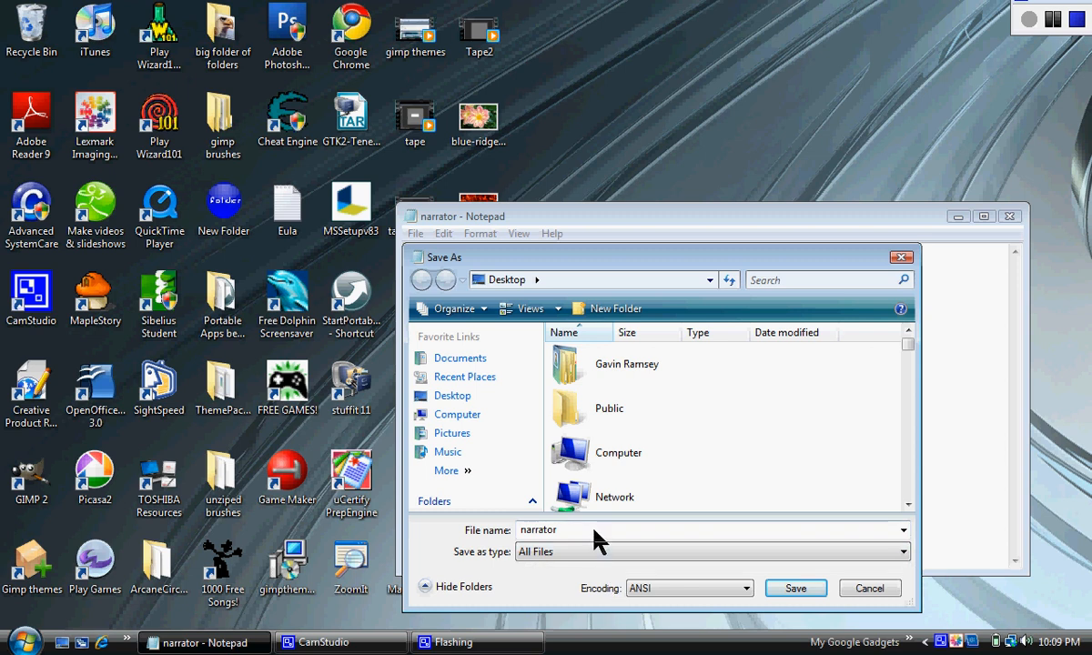
pyautogui.write('.')
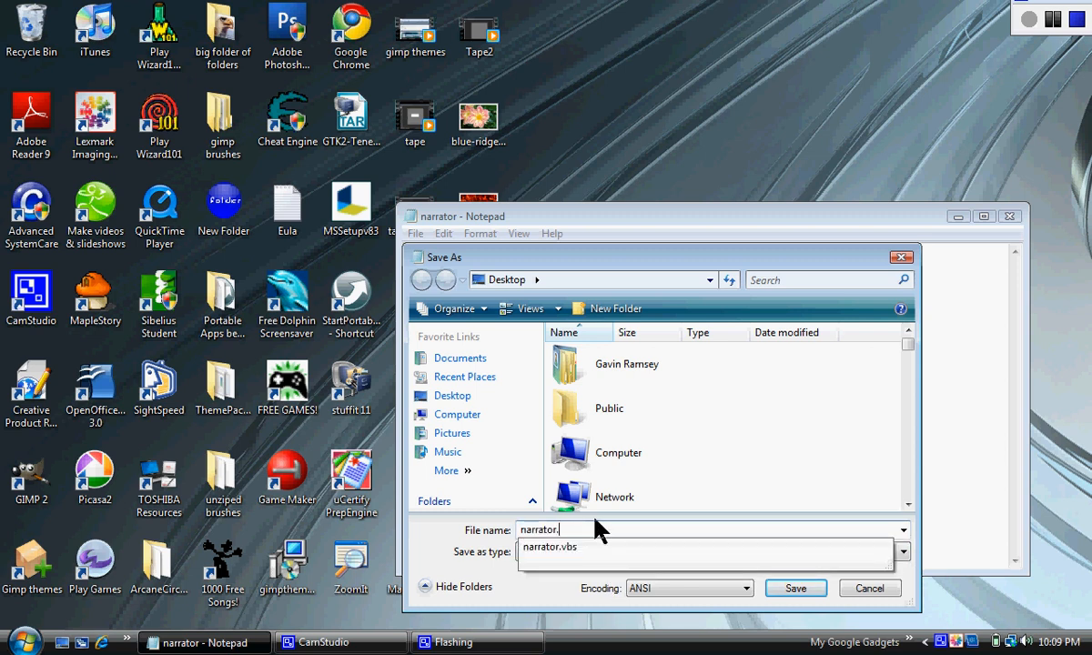
pyautogui.click(548, 546)
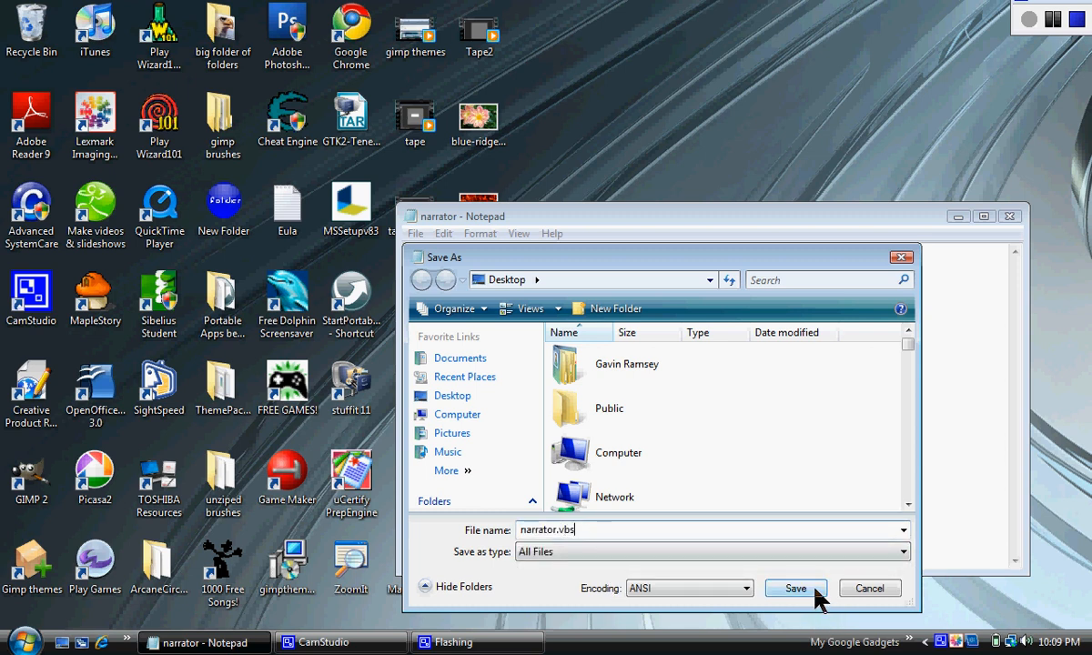
pyautogui.click(795, 587)
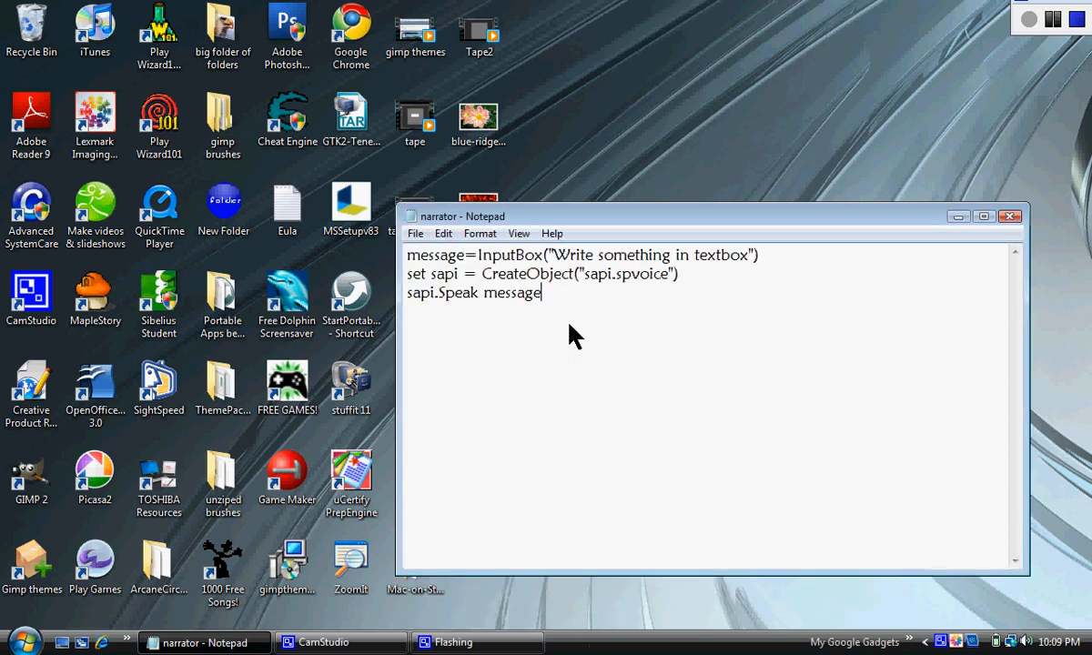
pyautogui.moveTo(983, 218)
pyautogui.write('hi')
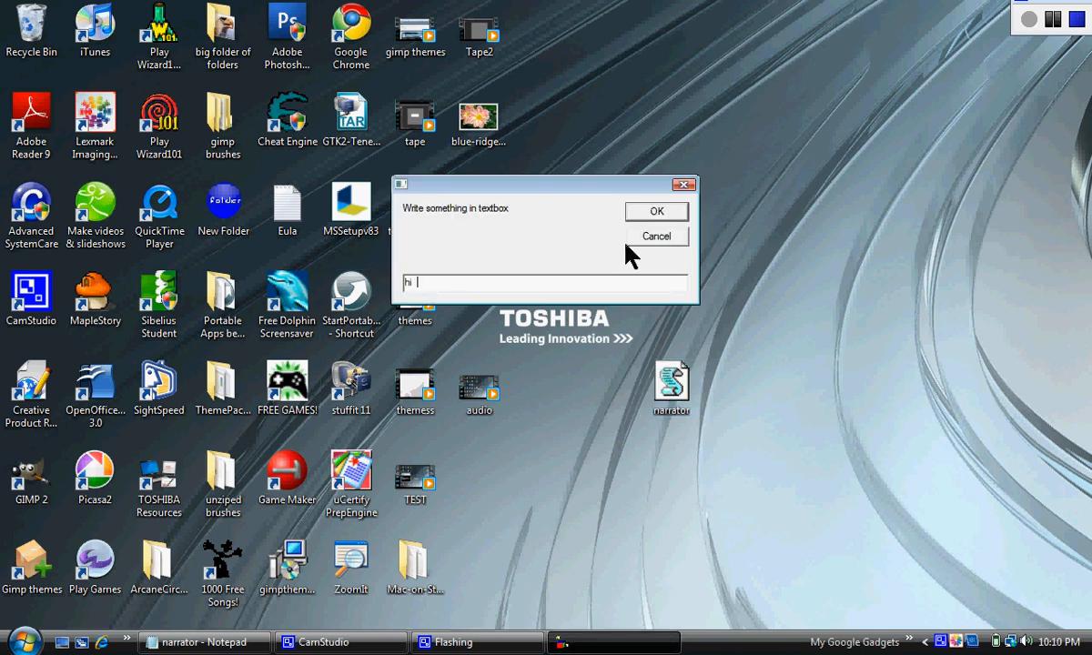
# Enter 'hi how are you' in the narrator input box and submit it to be spoken.
pyautogui.write('how ar')
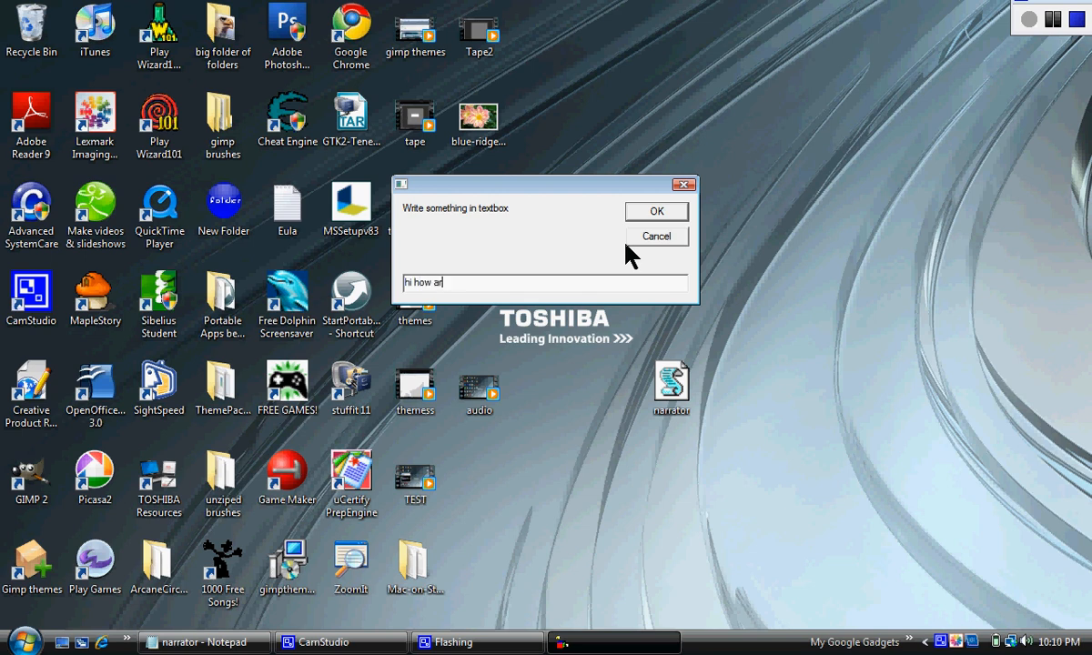
pyautogui.write('e you')
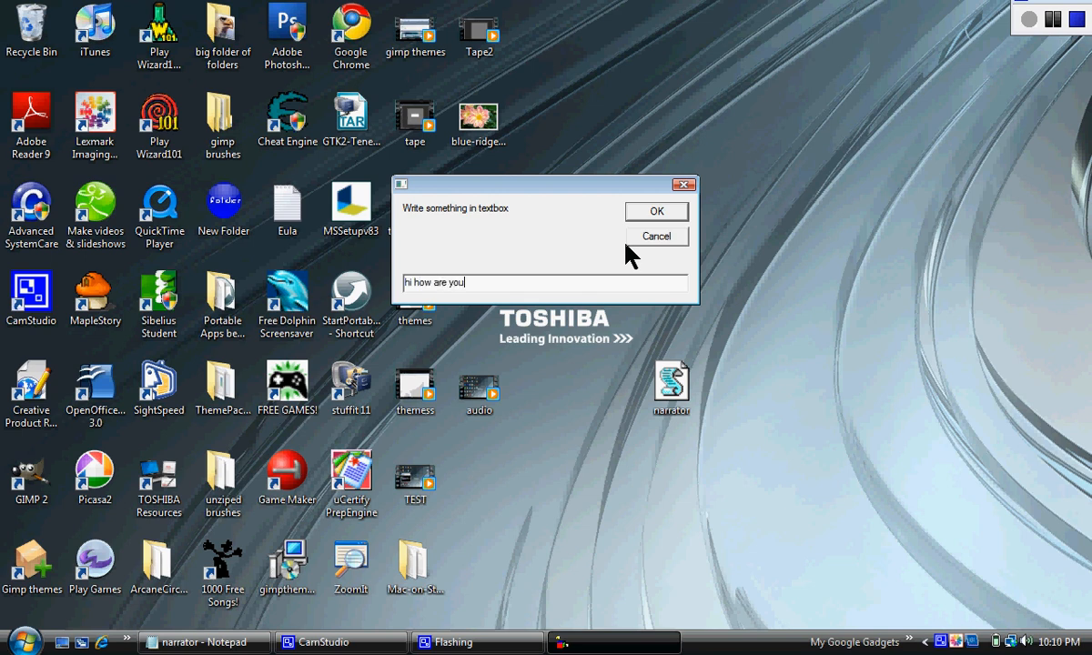
pyautogui.click(655, 211)
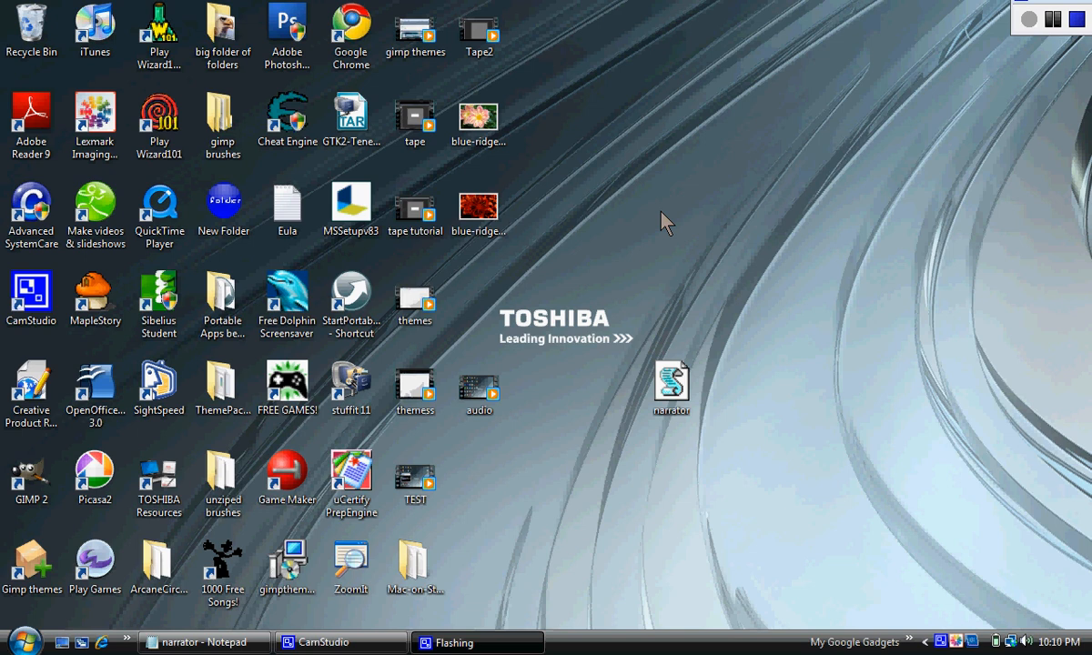
pyautogui.moveTo(677, 458)
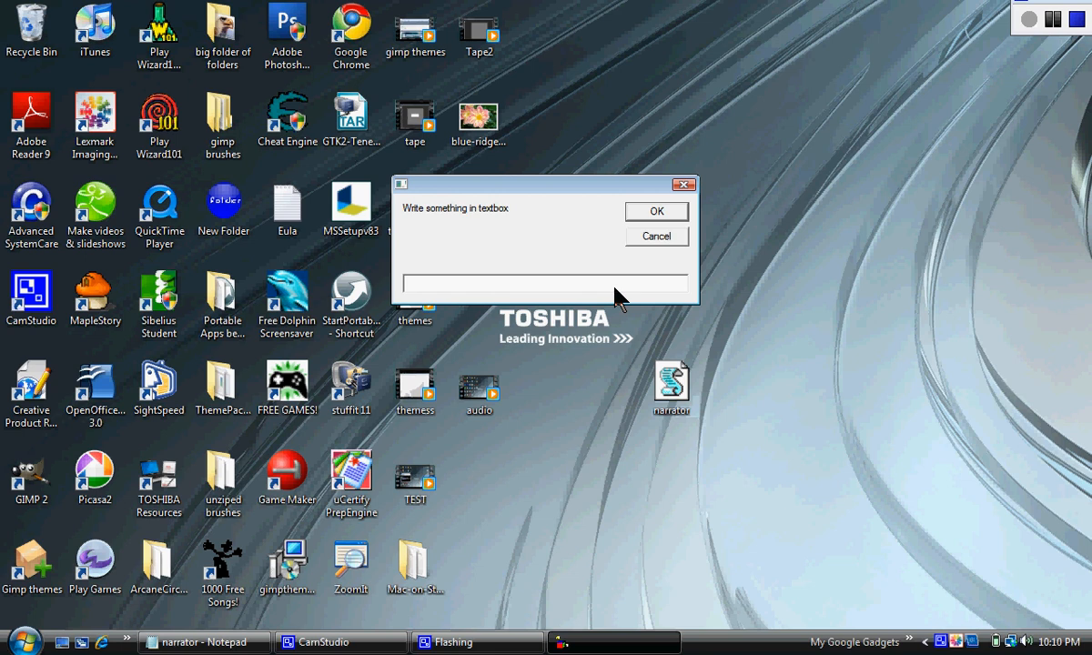
# Enter 'thanks for watching' in the narrator script's input box.
pyautogui.write('thanks fo')
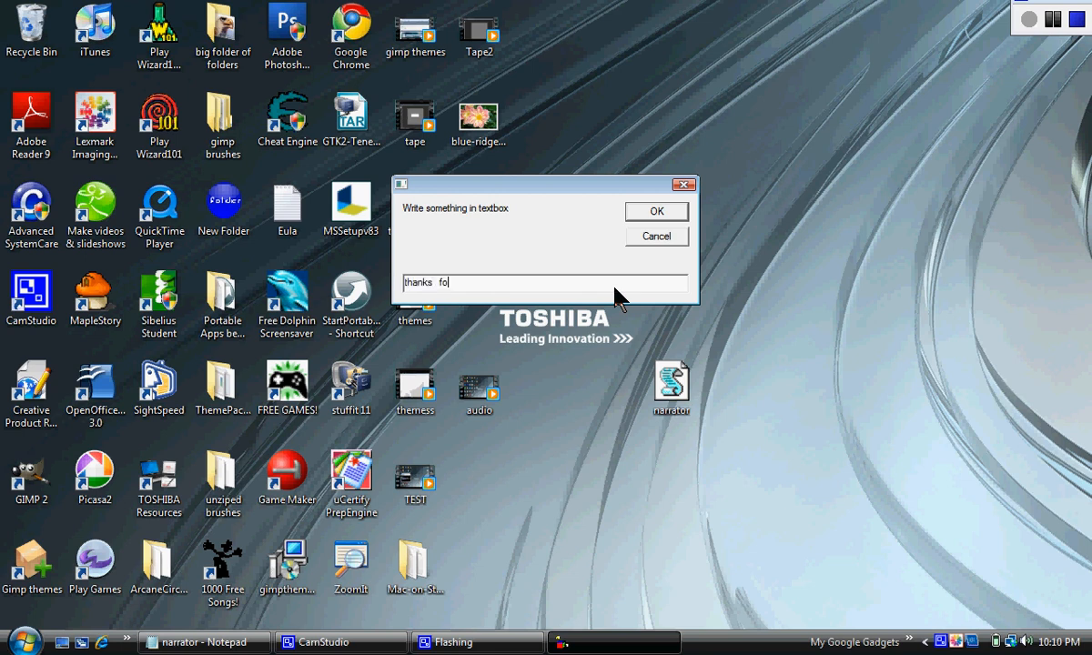
pyautogui.write('r watching')
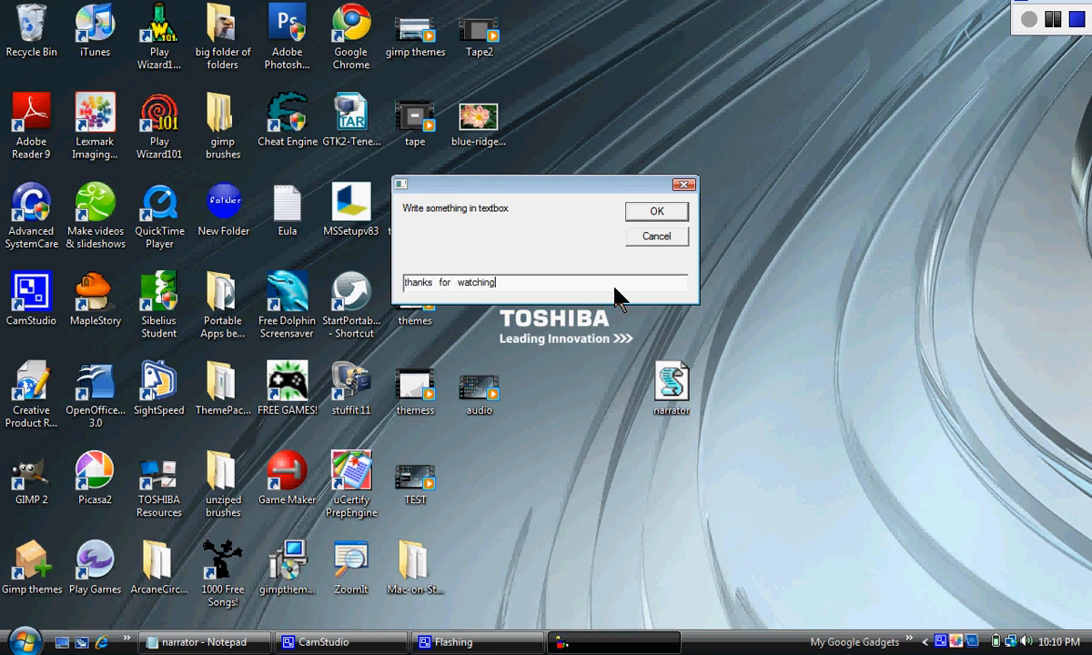